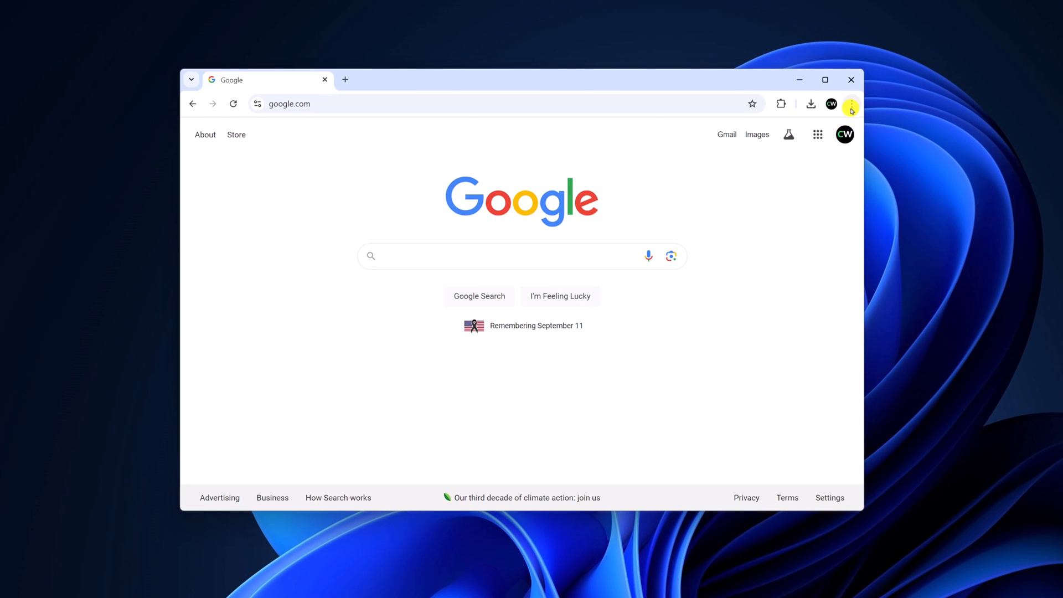
# Step: Open Chrome's Settings page from the three-dot menu
pyautogui.click(852, 104)
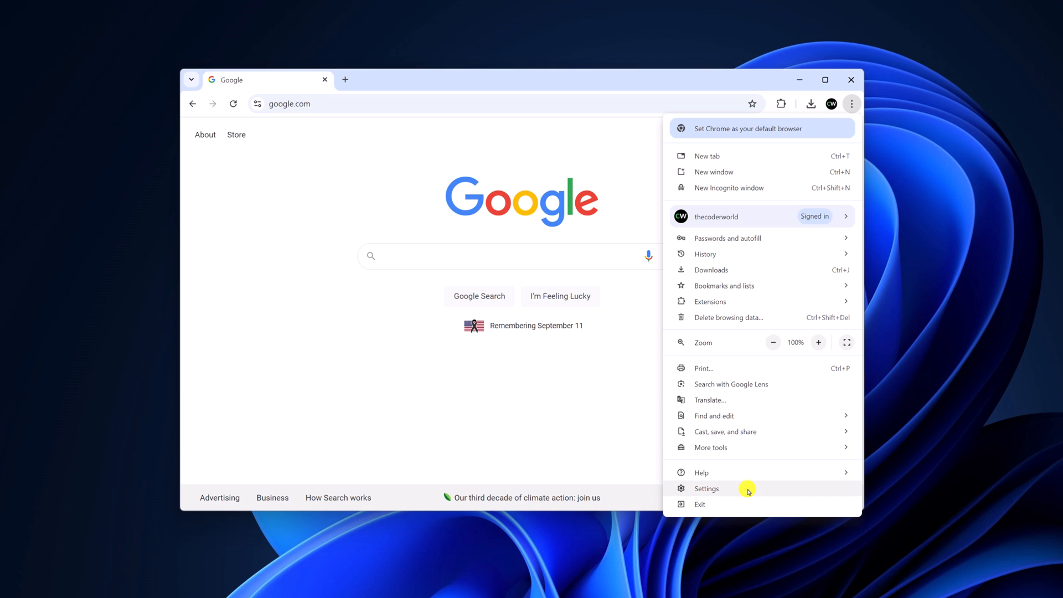
pyautogui.click(707, 488)
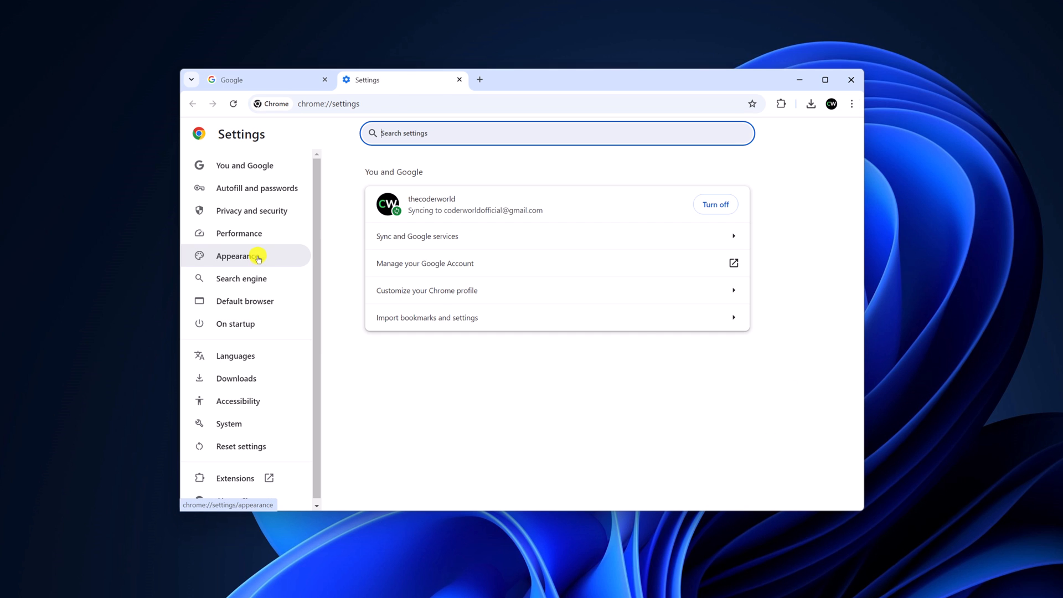
# Step: In Appearance settings, switch on Show home button, opening the New Tab page
pyautogui.click(237, 256)
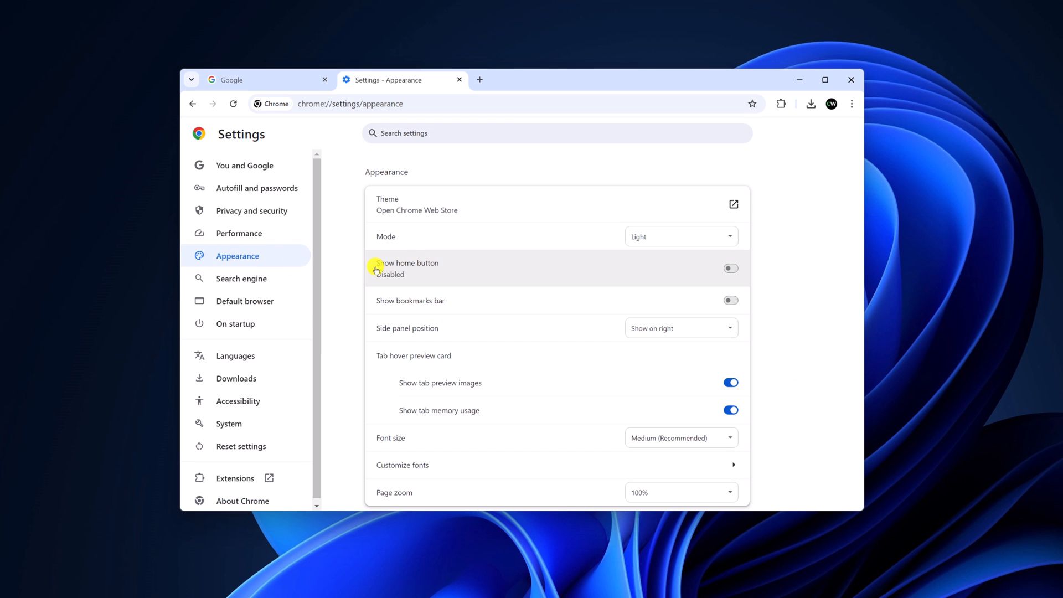
pyautogui.moveTo(731, 268)
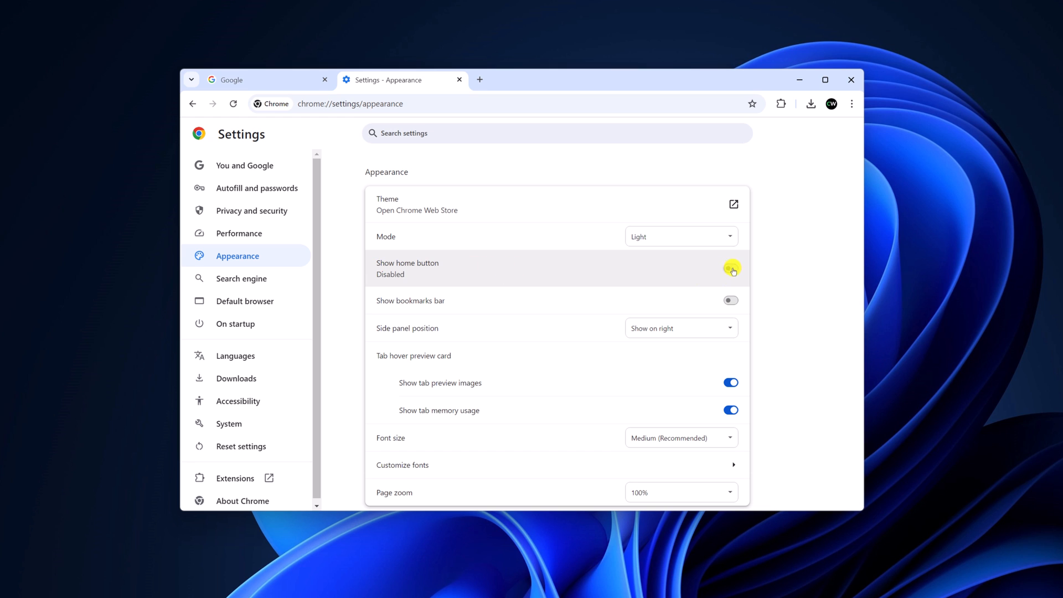
pyautogui.click(731, 268)
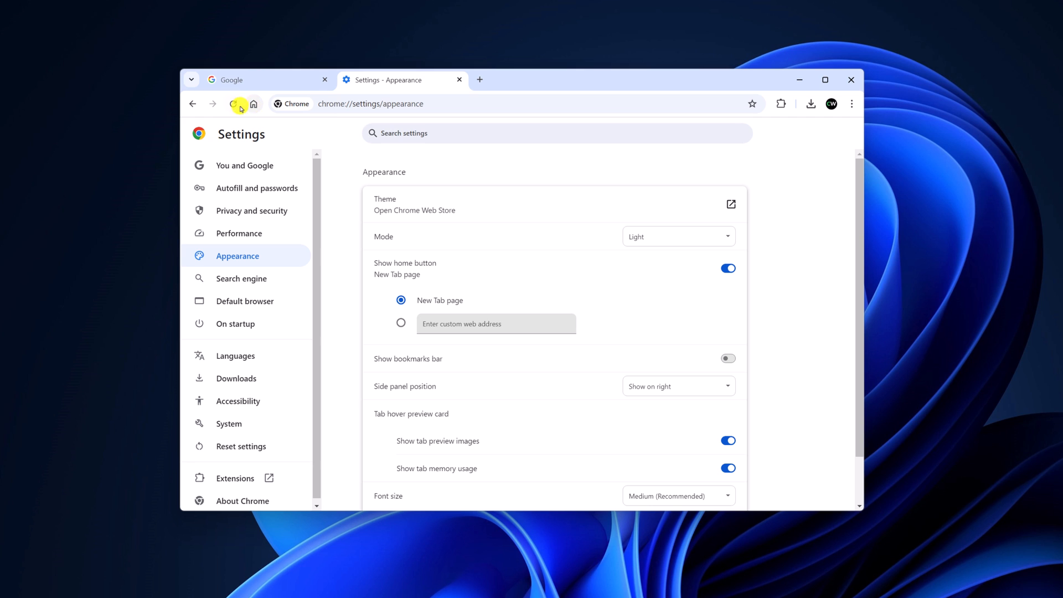
pyautogui.moveTo(460, 309)
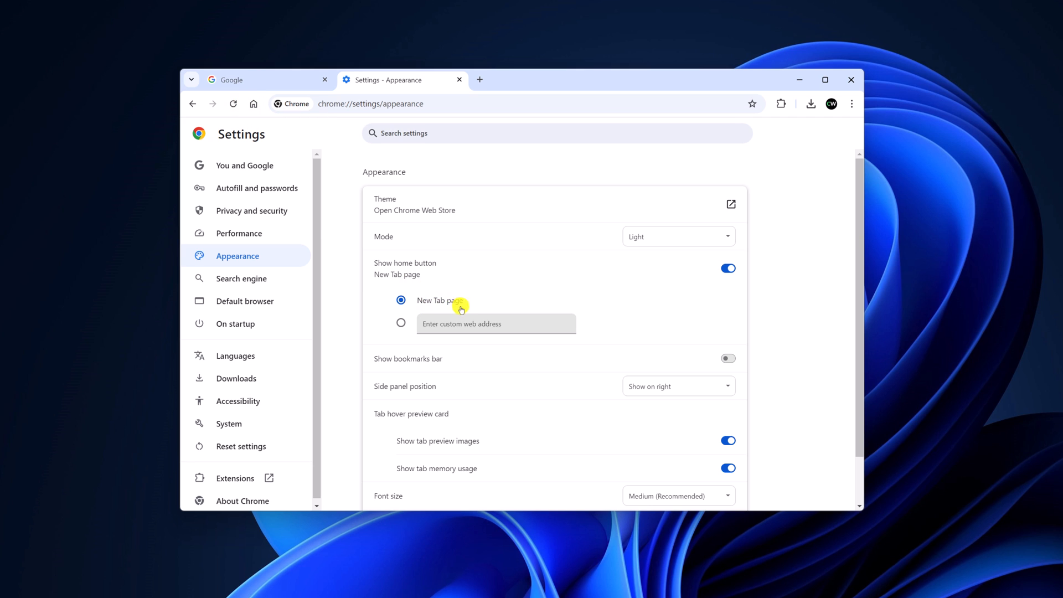
pyautogui.moveTo(480, 307)
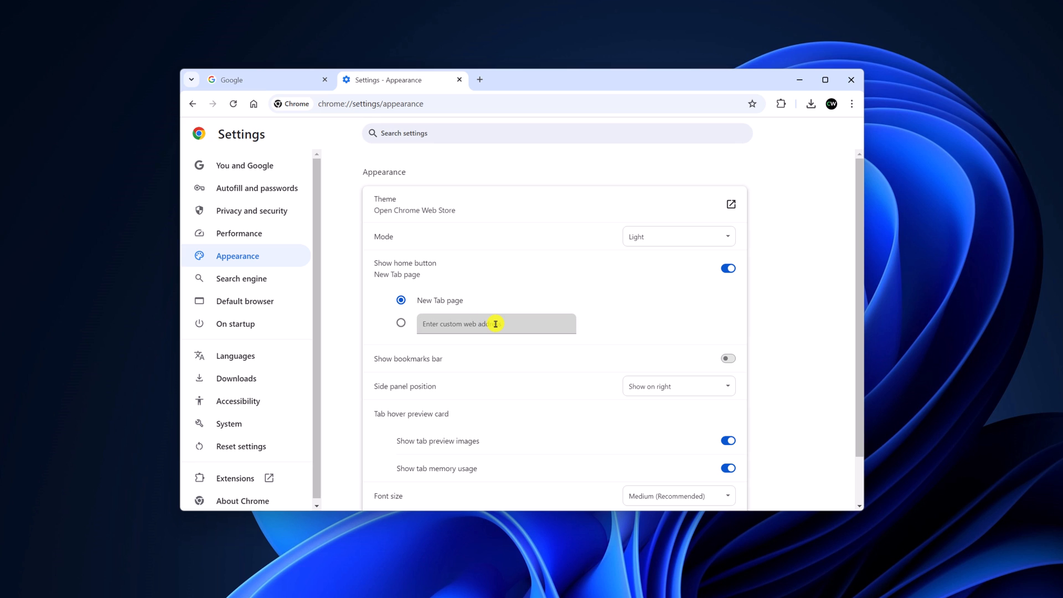
pyautogui.click(400, 322)
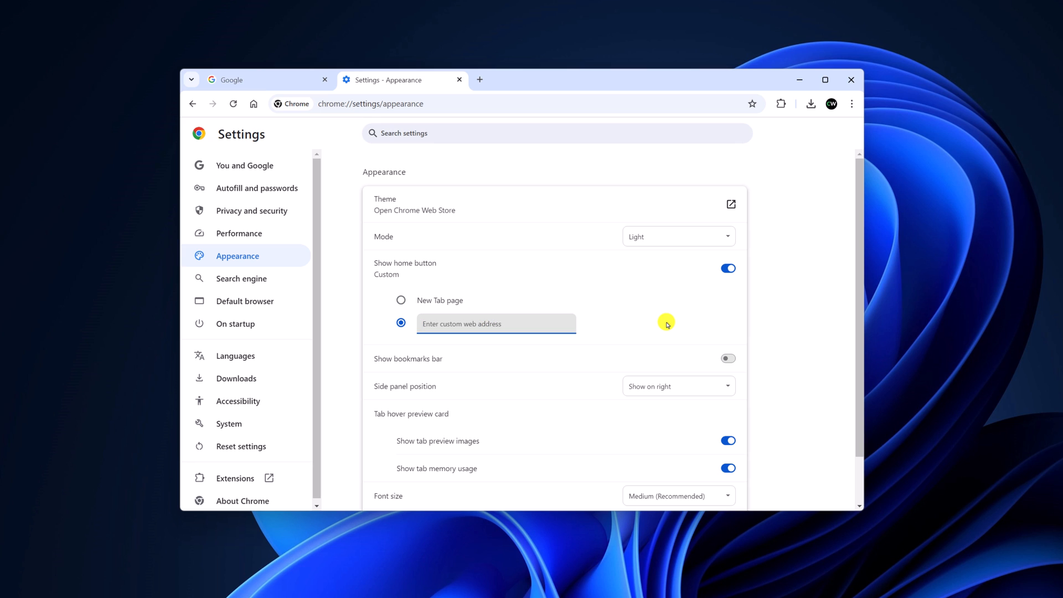
pyautogui.write('https://www.google.com/')
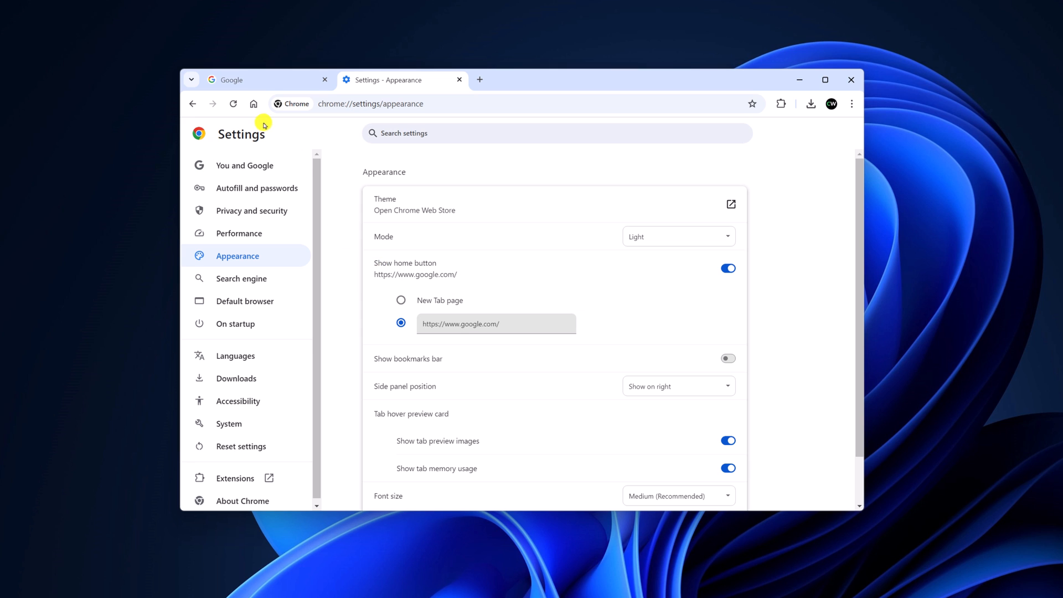
pyautogui.click(254, 104)
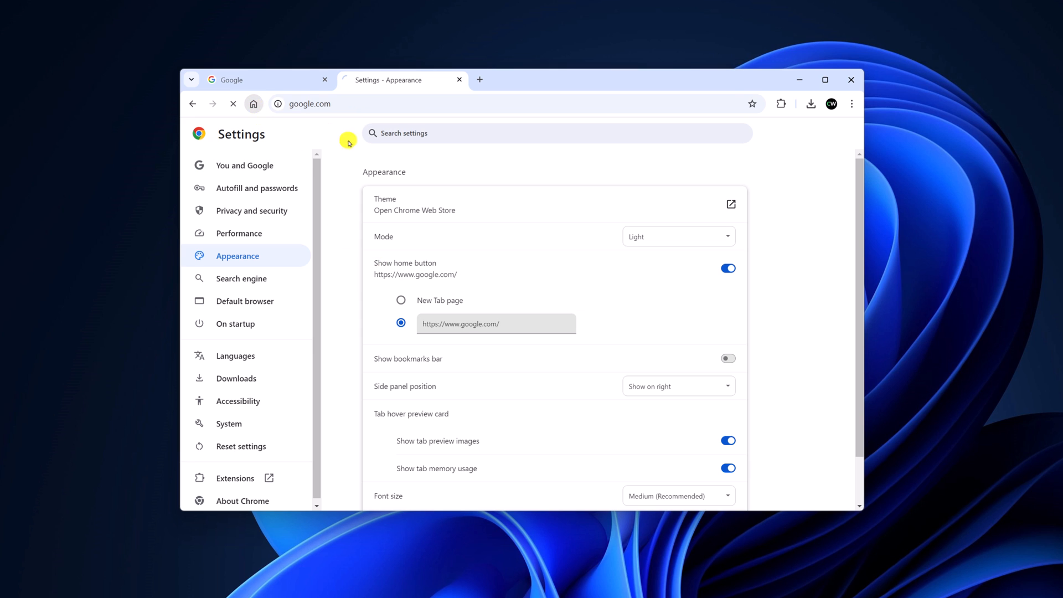
pyautogui.click(254, 104)
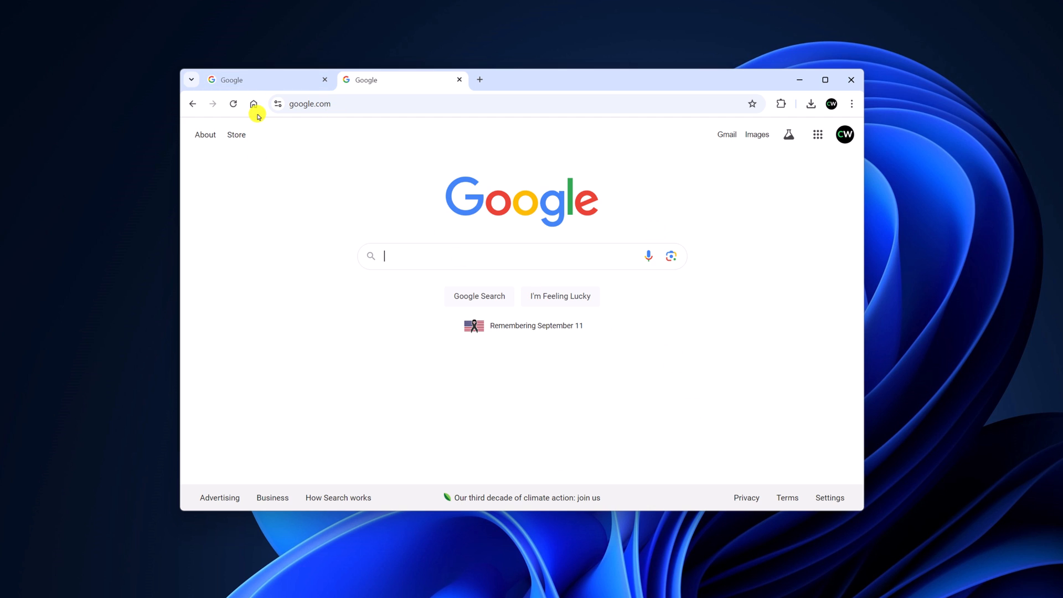
pyautogui.moveTo(853, 110)
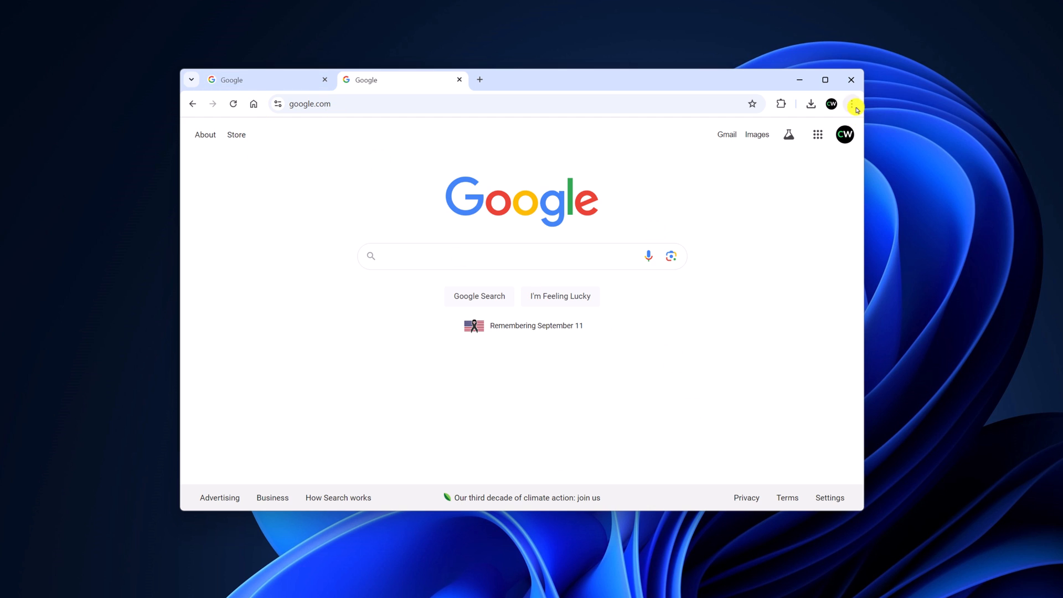
# Step: Return to Appearance settings and switch the Show home button toggle off again
pyautogui.click(852, 103)
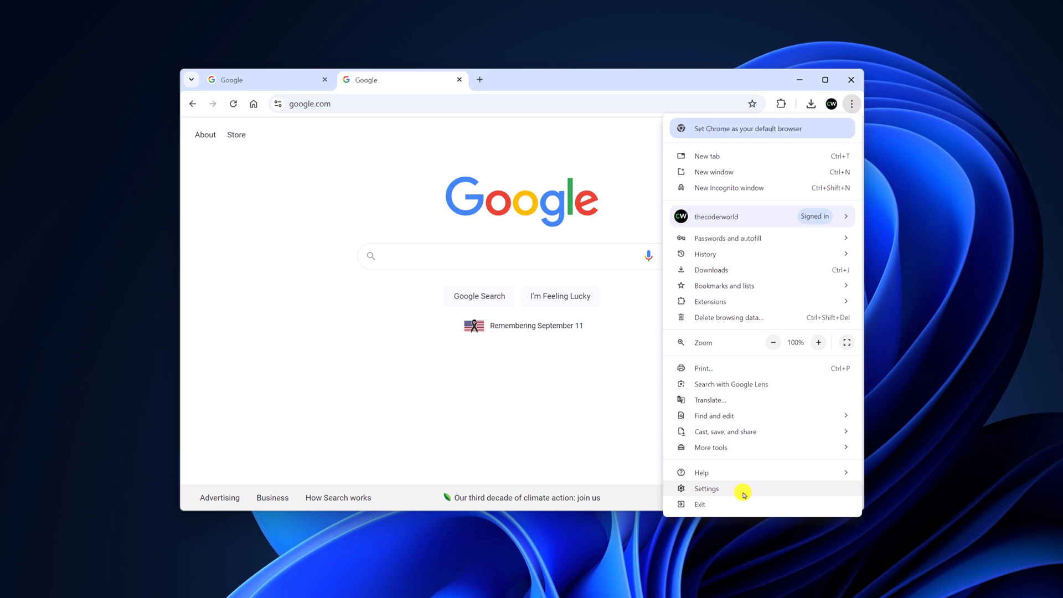
pyautogui.click(707, 489)
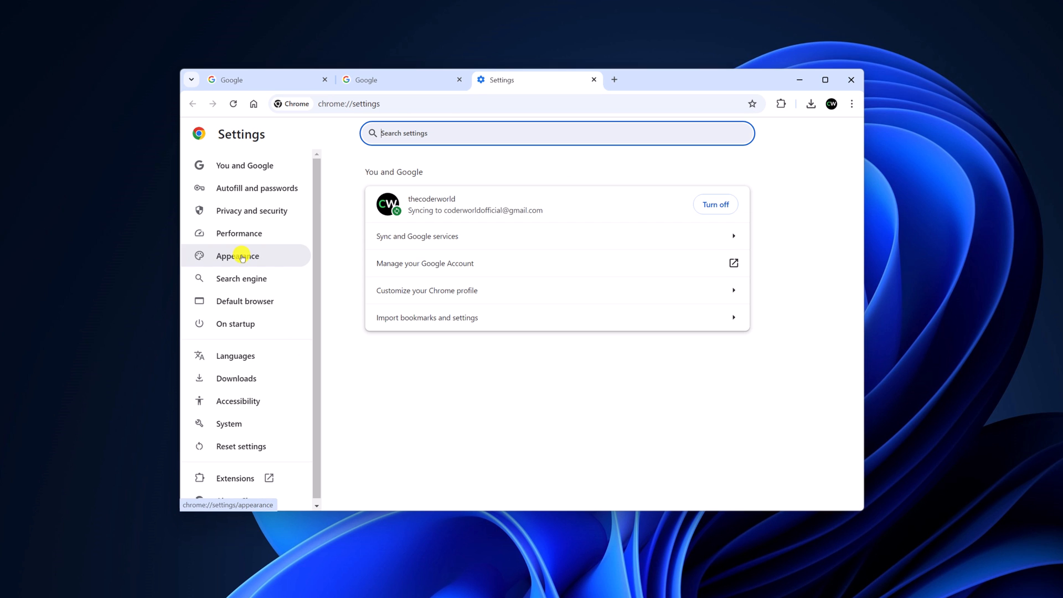
pyautogui.click(237, 256)
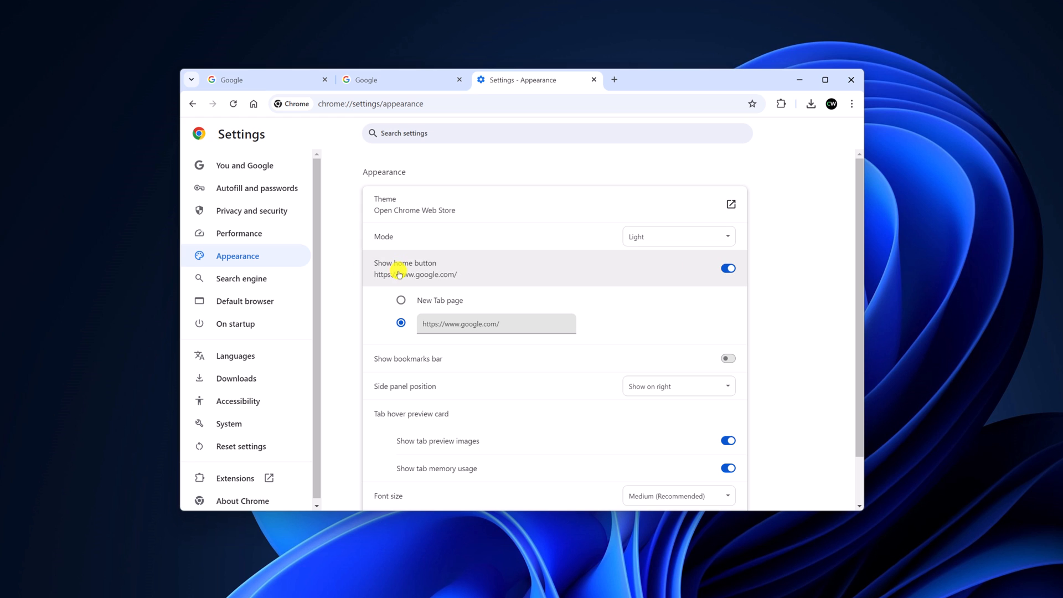
pyautogui.click(728, 268)
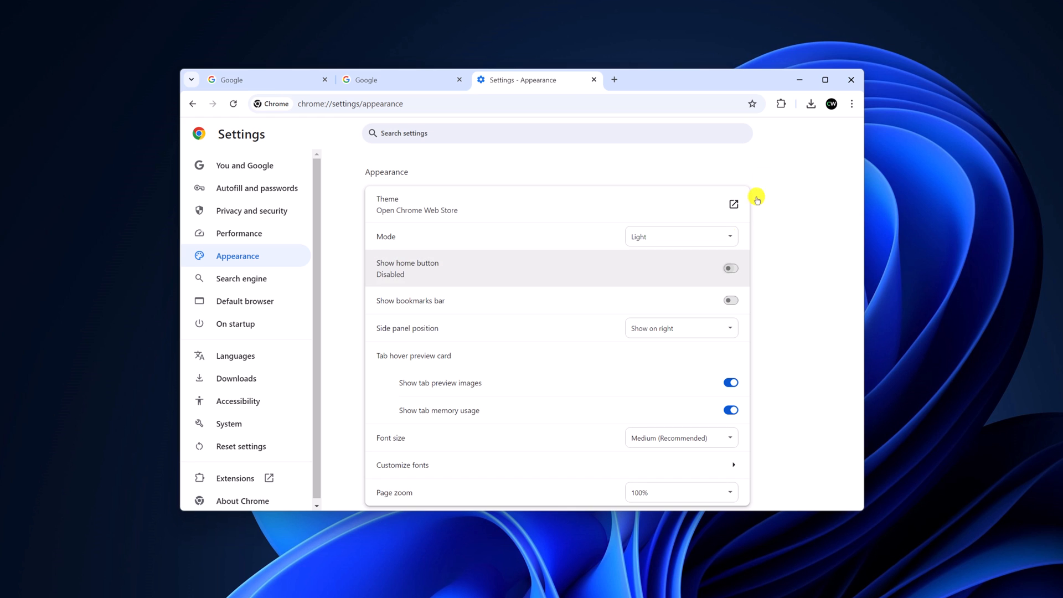
pyautogui.moveTo(739, 248)
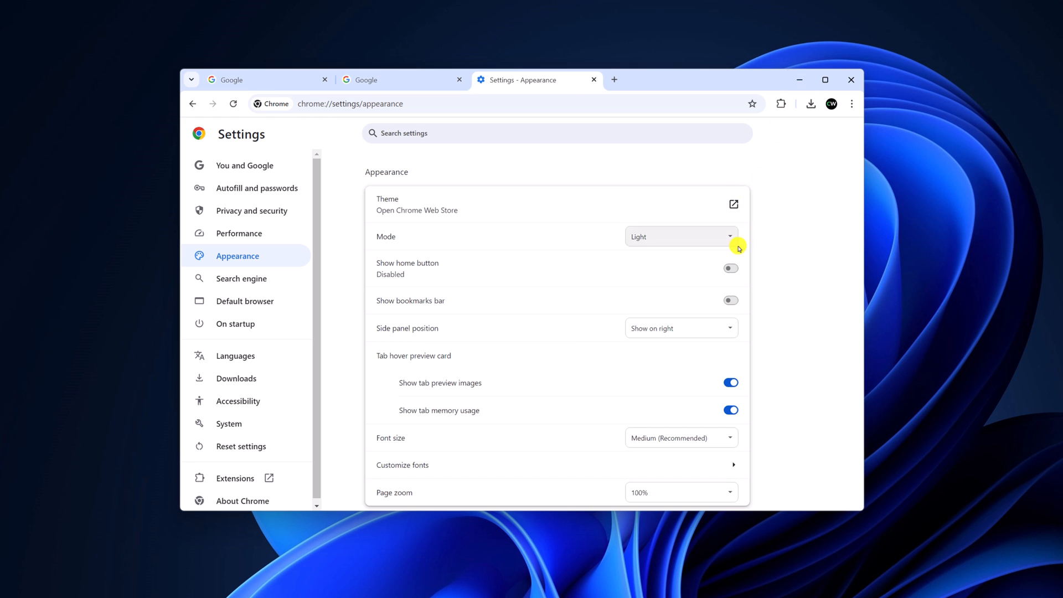
pyautogui.click(730, 268)
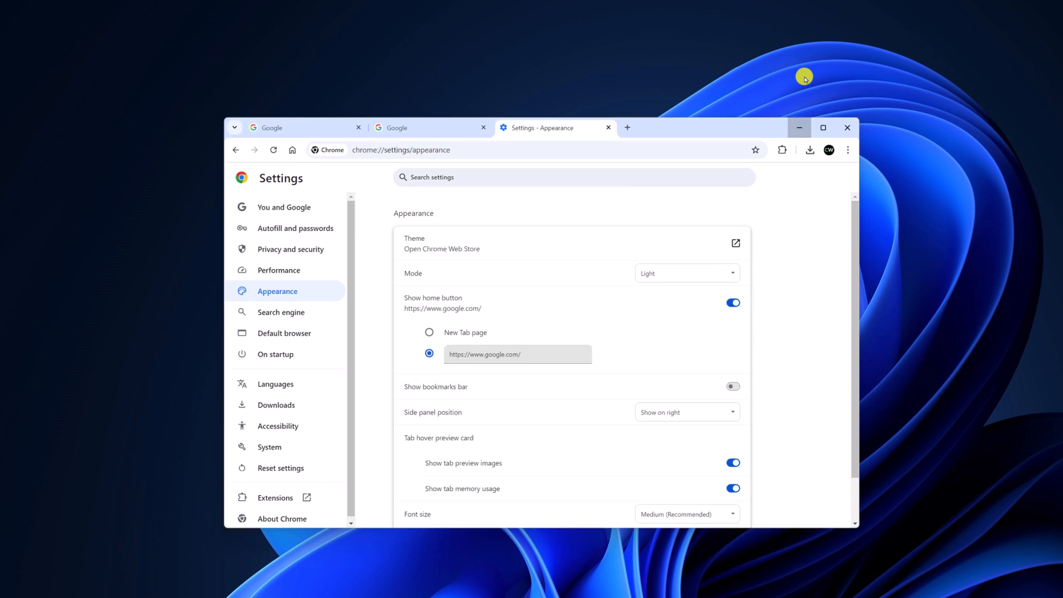